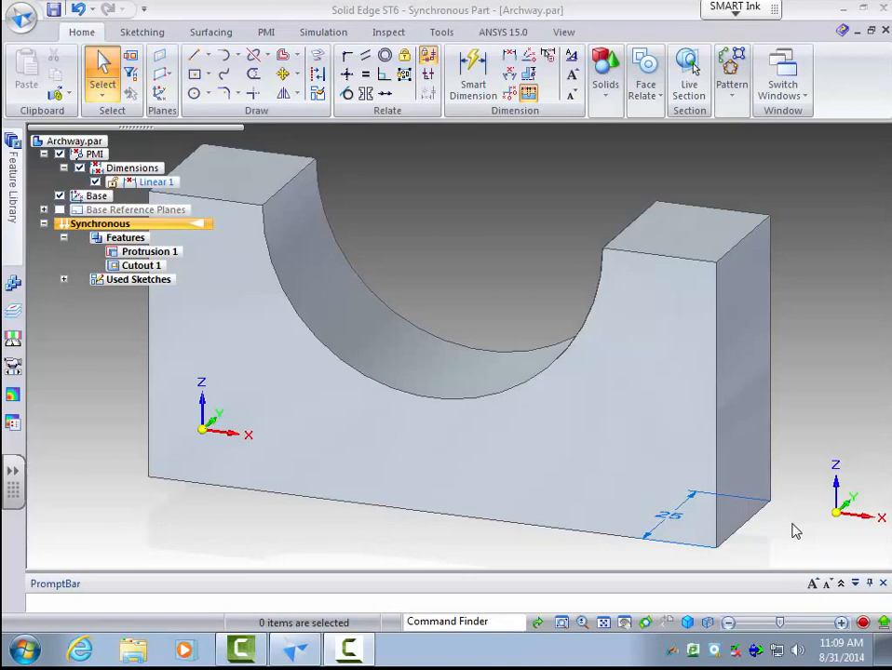
{"action": "mouse_move", "coordinate": [787, 534]}
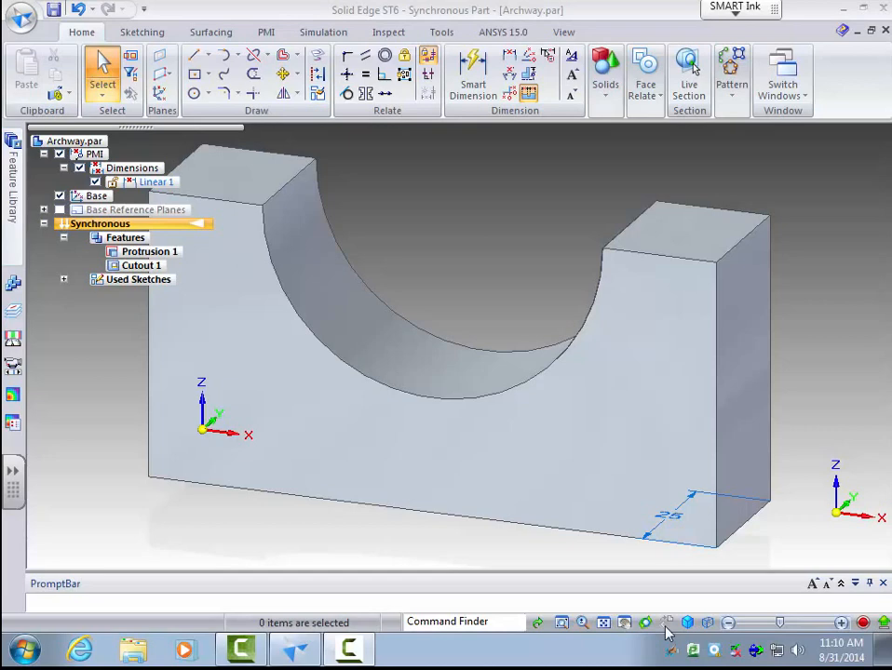
{"action": "mouse_move", "coordinate": [708, 627]}
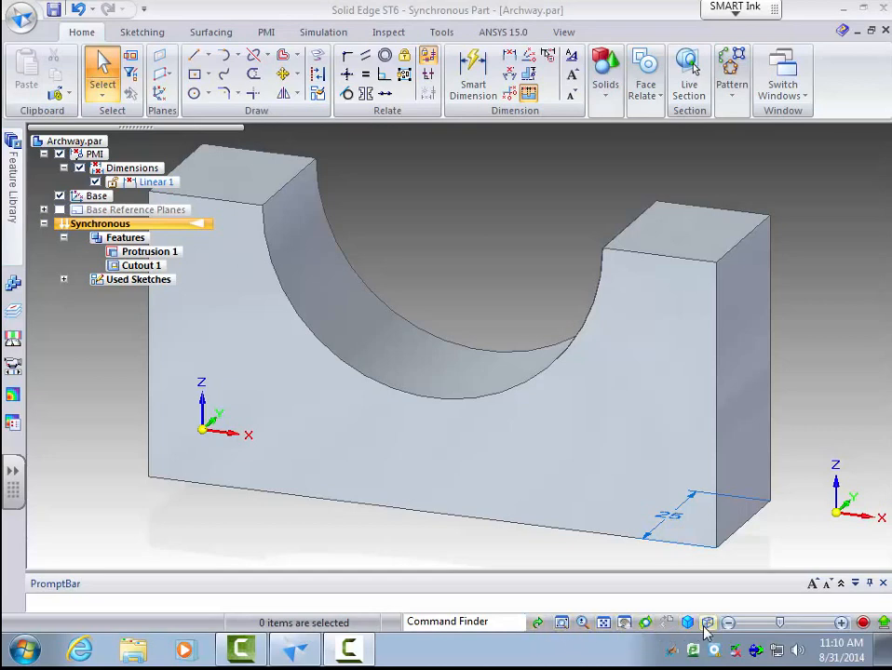
{"action": "mouse_move", "coordinate": [461, 551]}
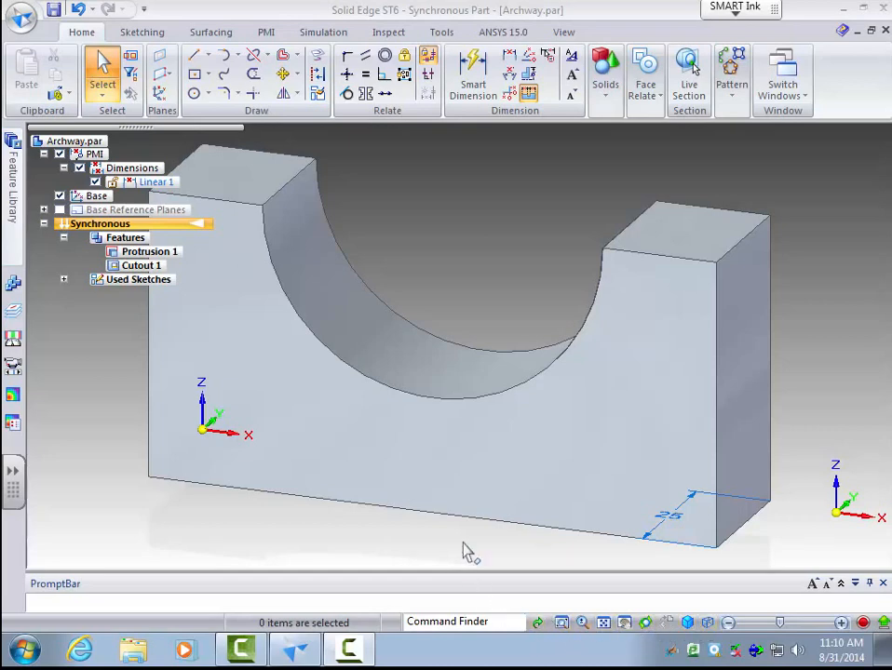
{"action": "mouse_move", "coordinate": [443, 379]}
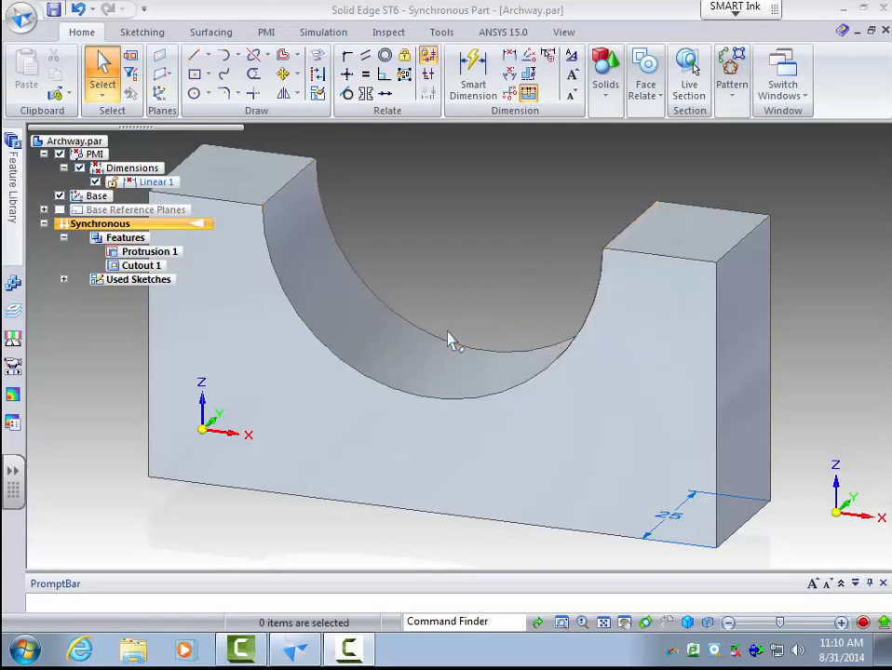
{"action": "mouse_move", "coordinate": [473, 323]}
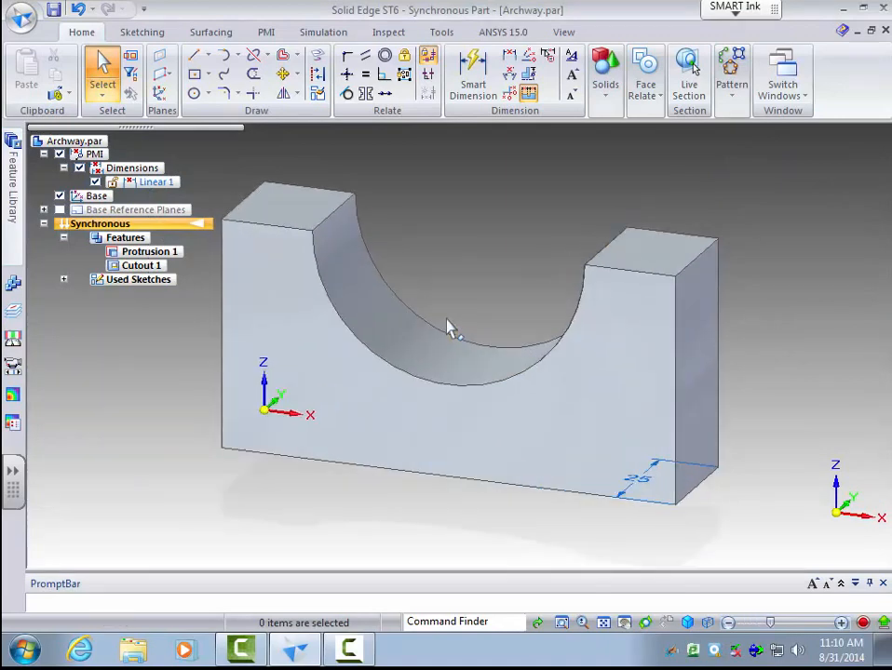
{"action": "mouse_move", "coordinate": [586, 623]}
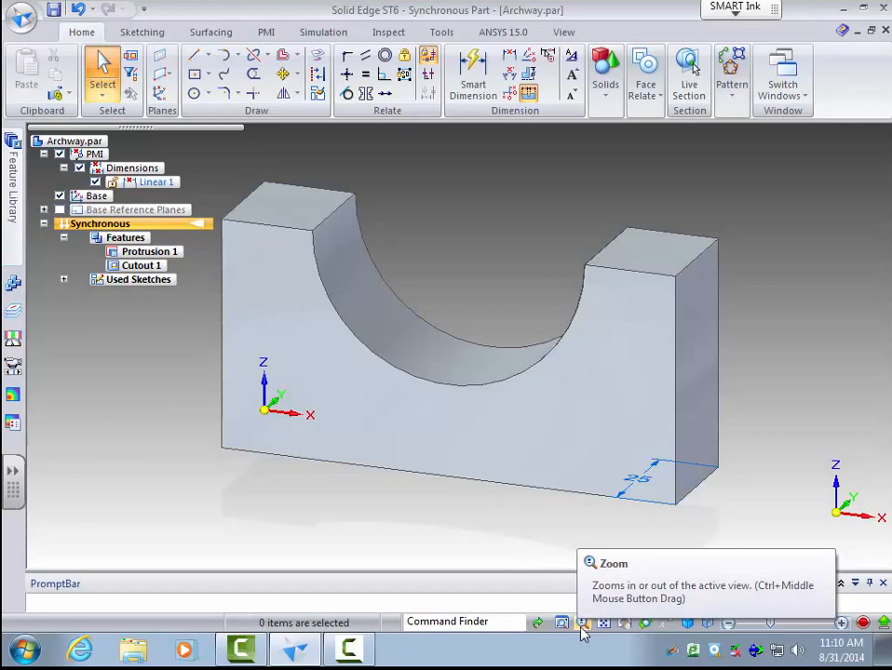
{"action": "mouse_move", "coordinate": [568, 622]}
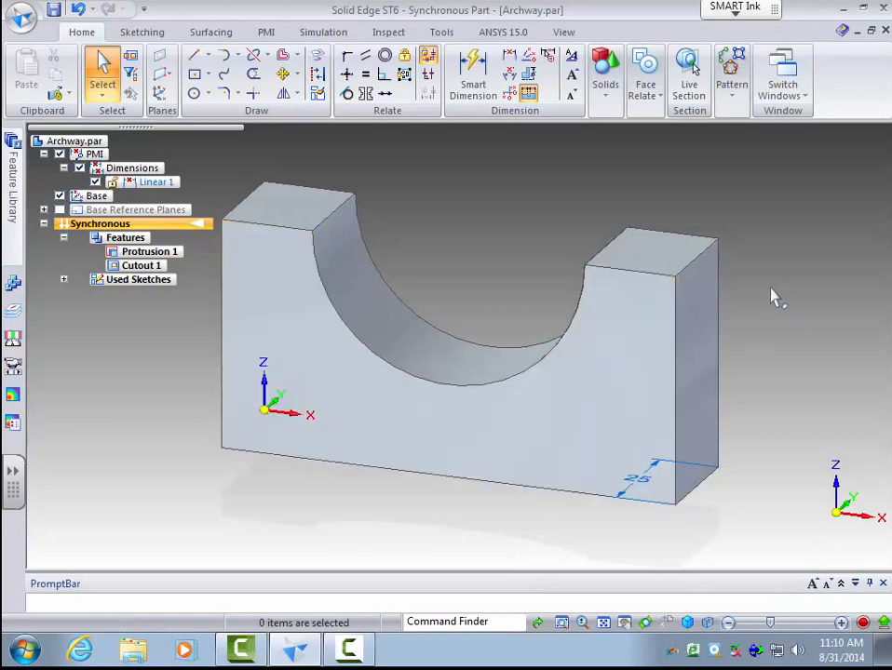
{"action": "mouse_move", "coordinate": [686, 249]}
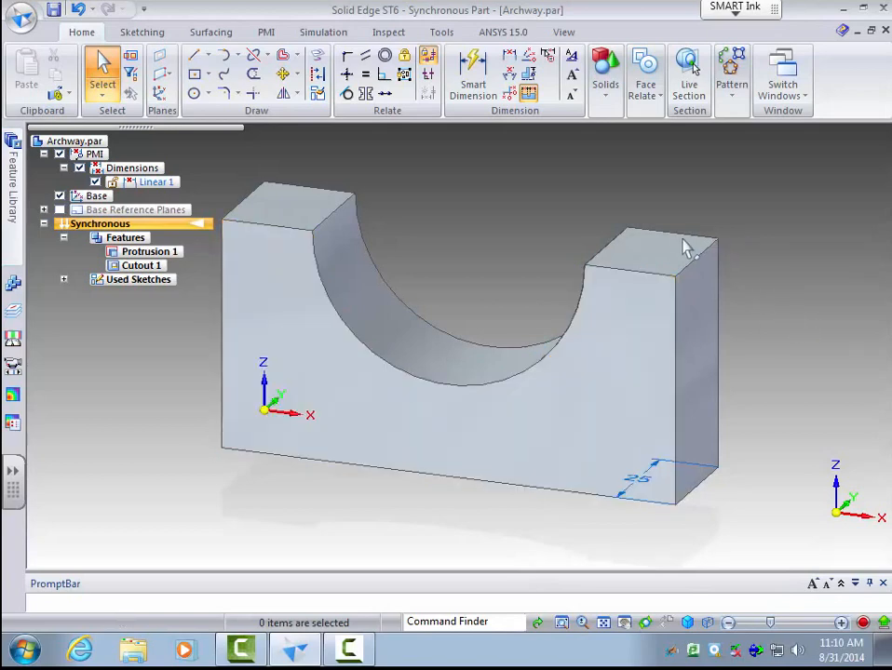
{"action": "mouse_move", "coordinate": [667, 261]}
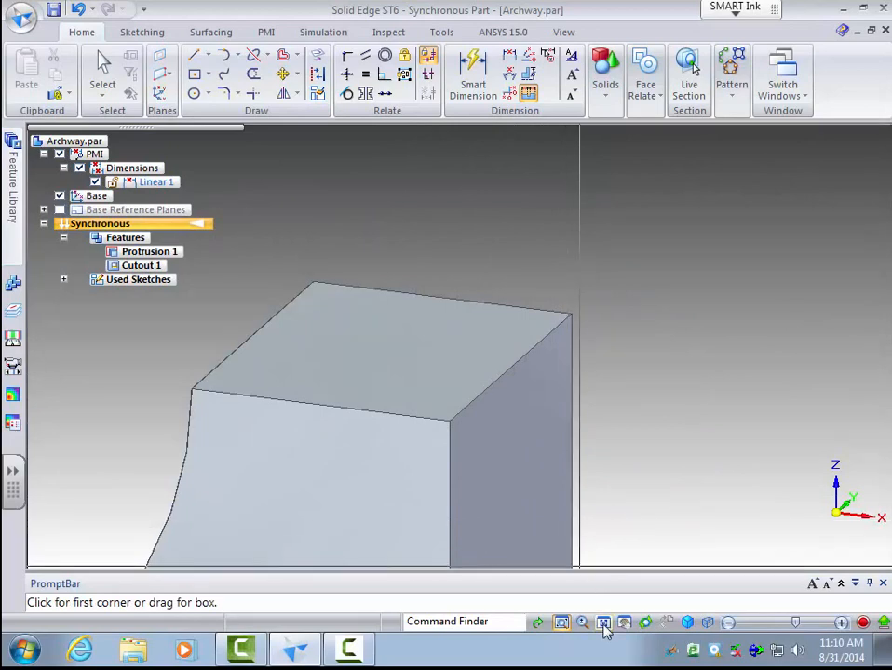
{"action": "mouse_move", "coordinate": [602, 623]}
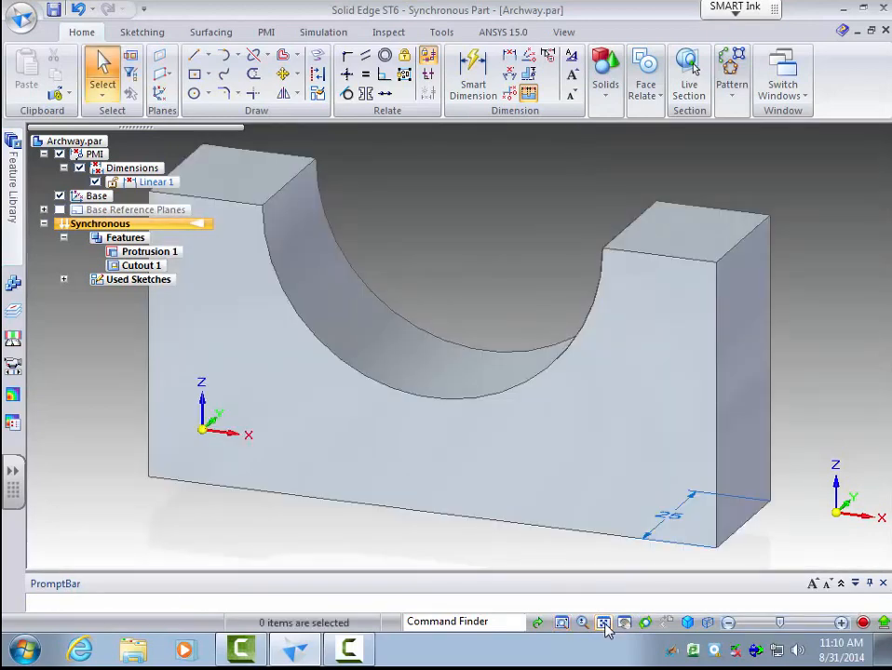
{"action": "mouse_move", "coordinate": [620, 622]}
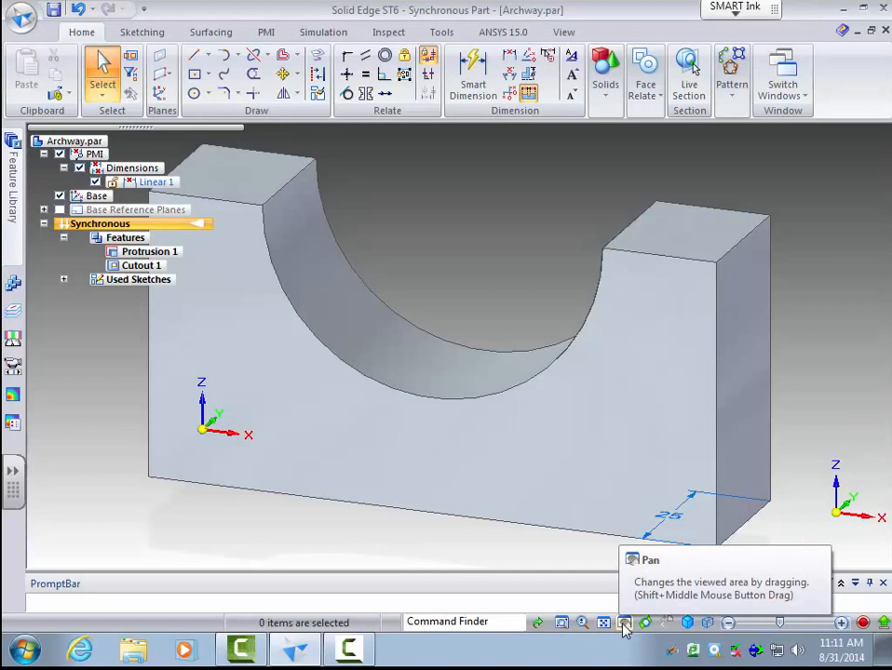
Pan the view so the Archway part moves down and to the right
{"action": "left_click", "coordinate": [625, 623]}
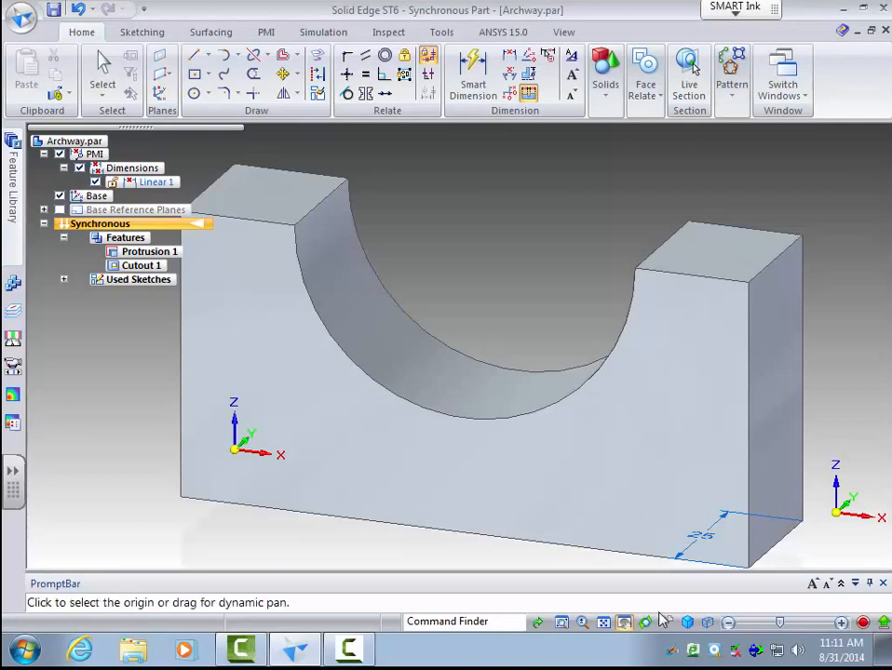
{"action": "mouse_move", "coordinate": [650, 622]}
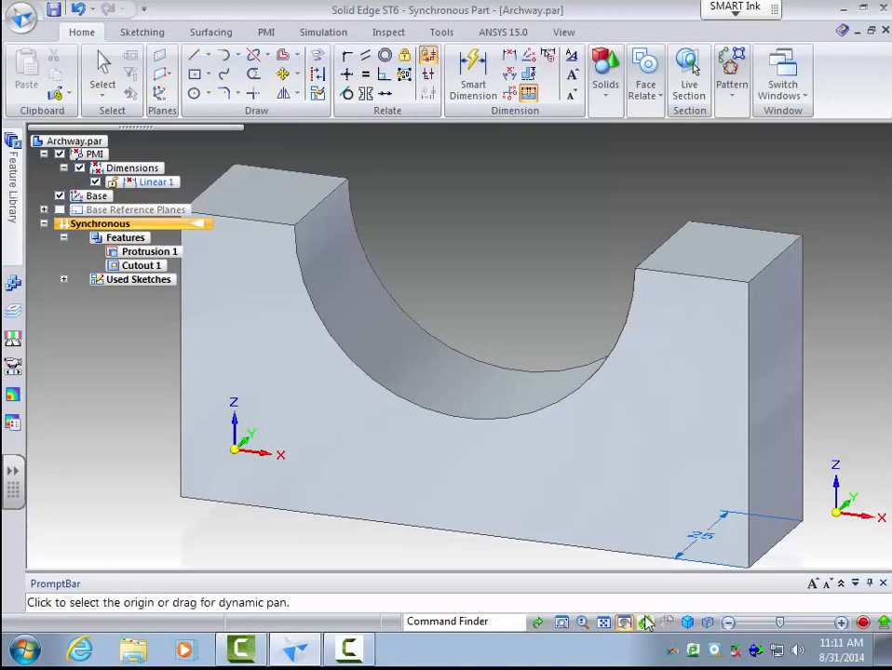
{"action": "mouse_move", "coordinate": [648, 623]}
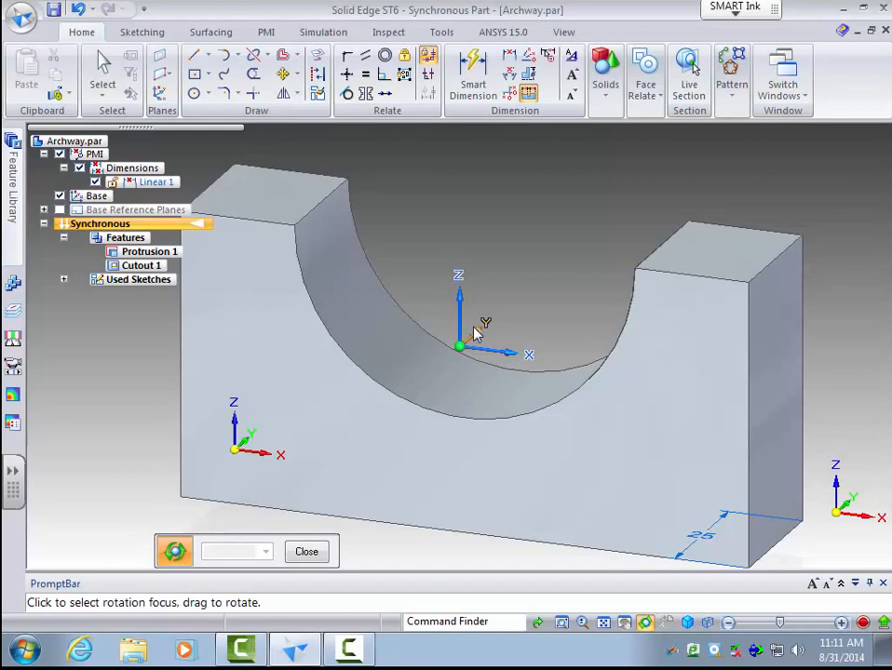
{"action": "mouse_move", "coordinate": [461, 309]}
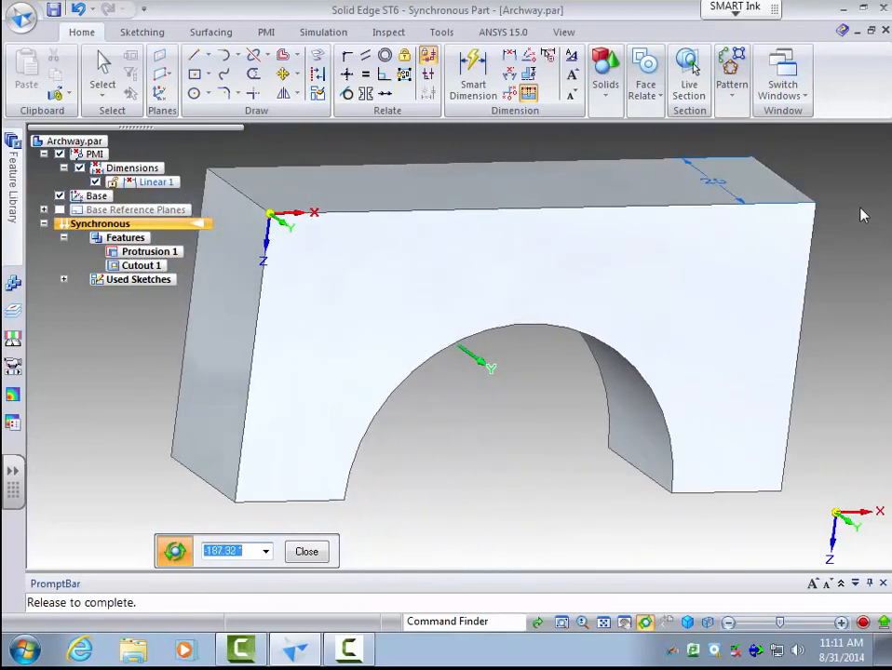
Rotate the Archway model over to view it from below, arch opening downward
{"action": "left_click_drag", "start_coordinate": [485, 363], "coordinate": [494, 359]}
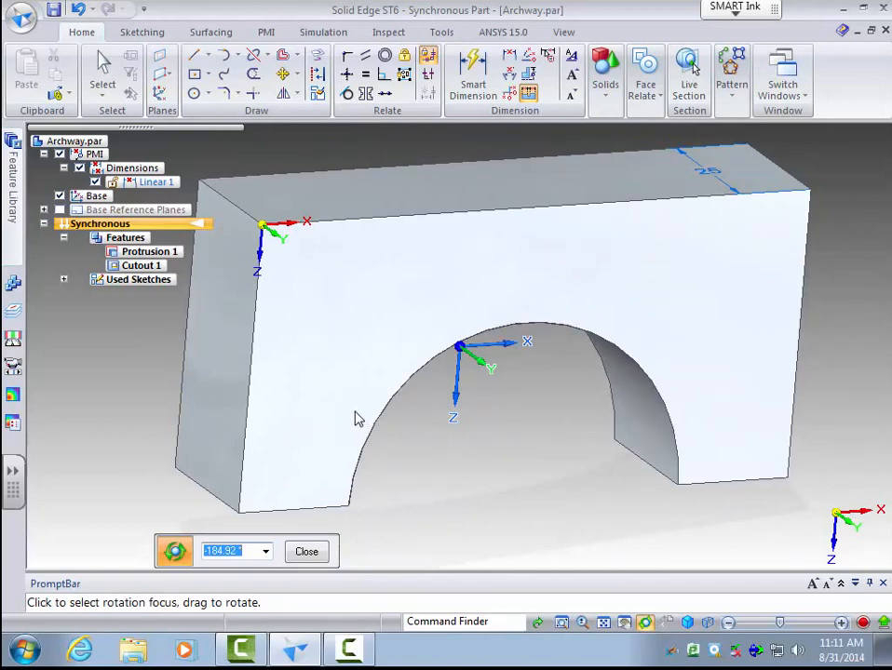
{"action": "mouse_move", "coordinate": [335, 340]}
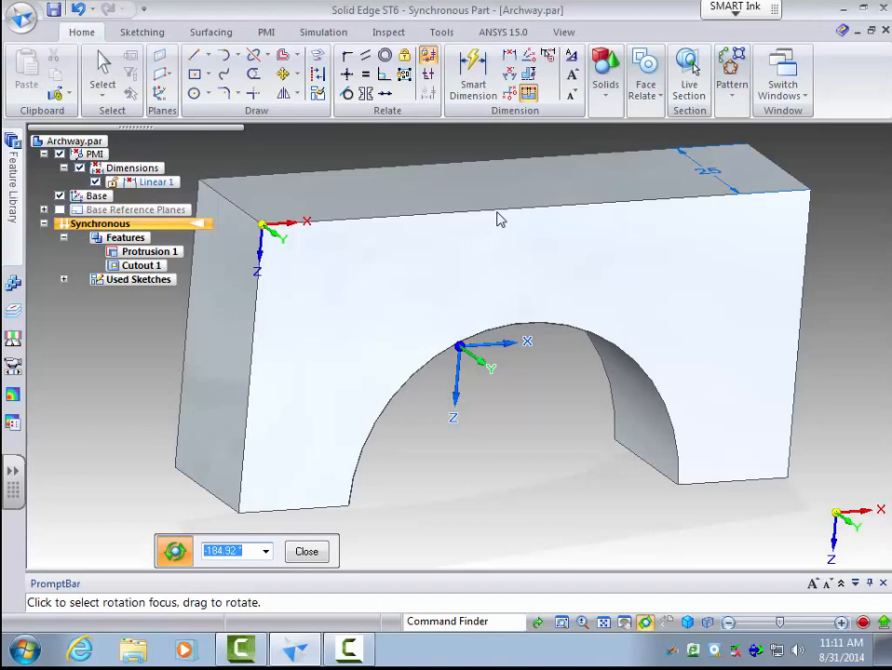
{"action": "mouse_move", "coordinate": [501, 214]}
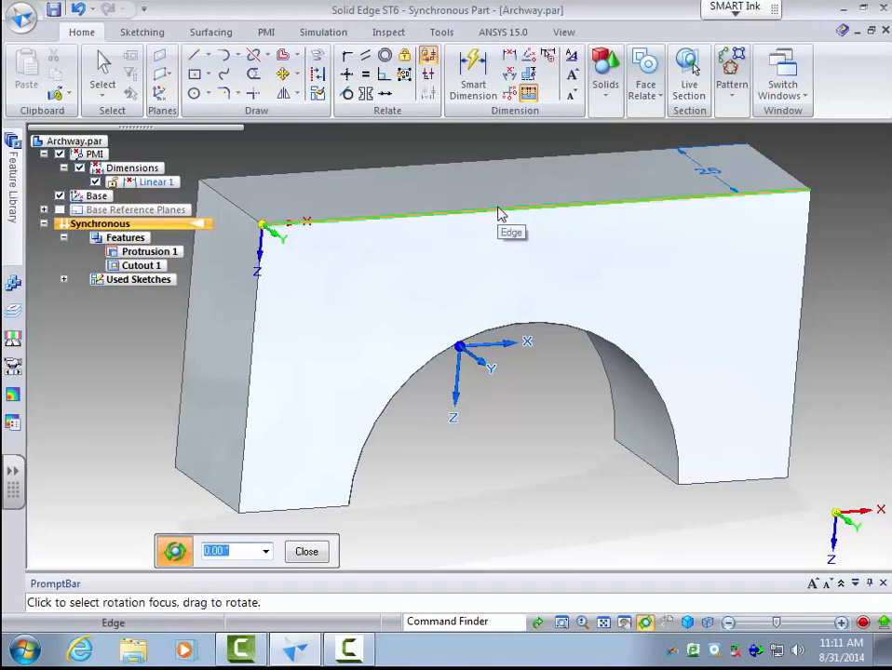
Spin the part about its top edge to see it upright from below
{"action": "left_click_drag", "start_coordinate": [498, 210], "coordinate": [559, 402]}
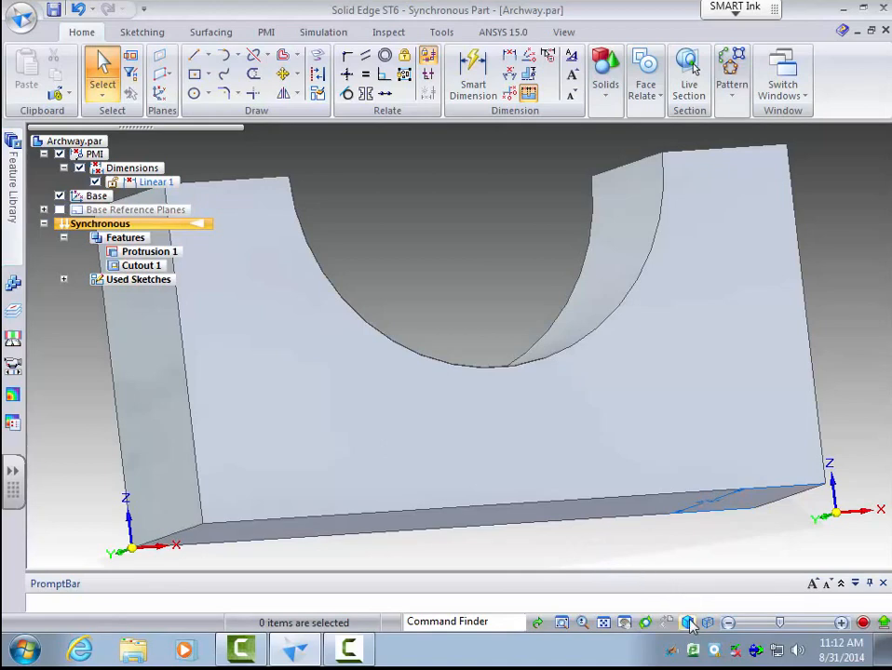
{"action": "mouse_move", "coordinate": [691, 622]}
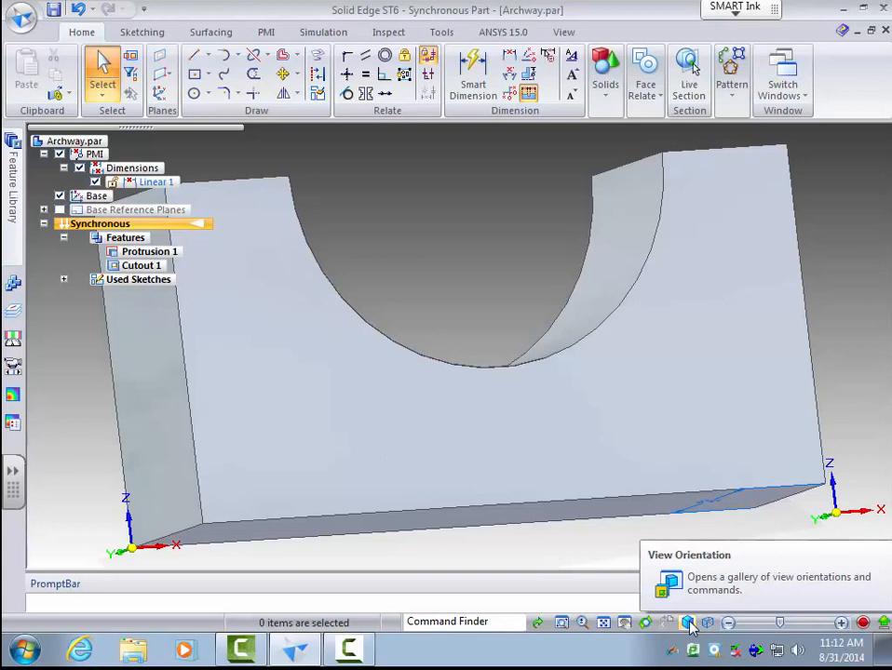
Try Bottom, Left, Dimetric and Trimetric view orientations, finishing on Dimetric
{"action": "left_click", "coordinate": [694, 622]}
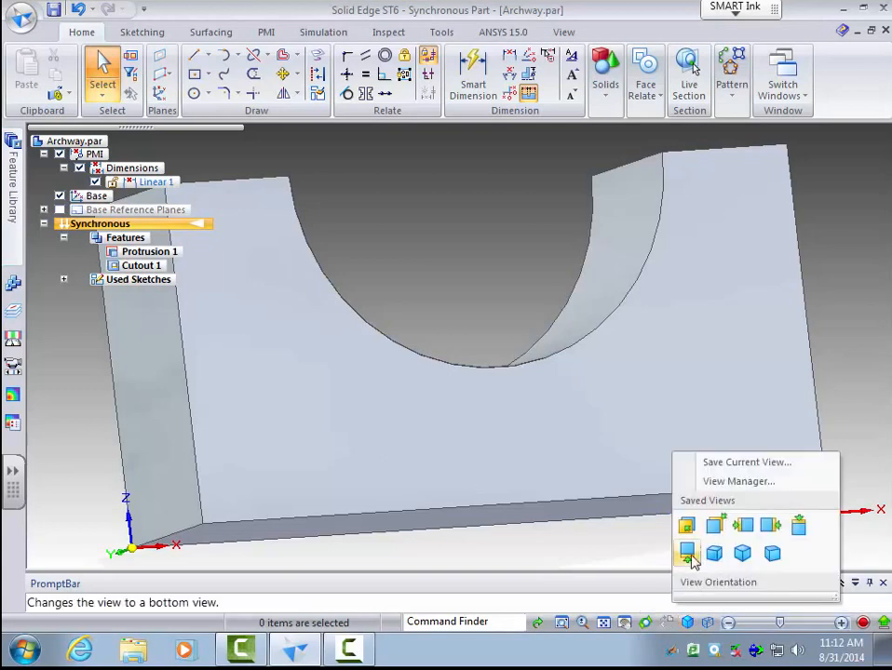
{"action": "left_click", "coordinate": [714, 527]}
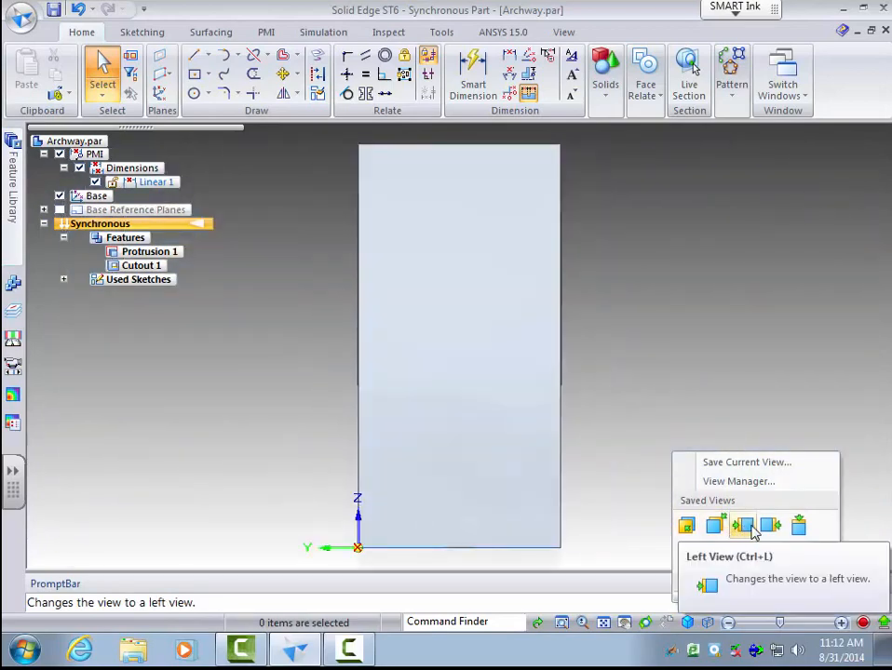
{"action": "left_click", "coordinate": [802, 525]}
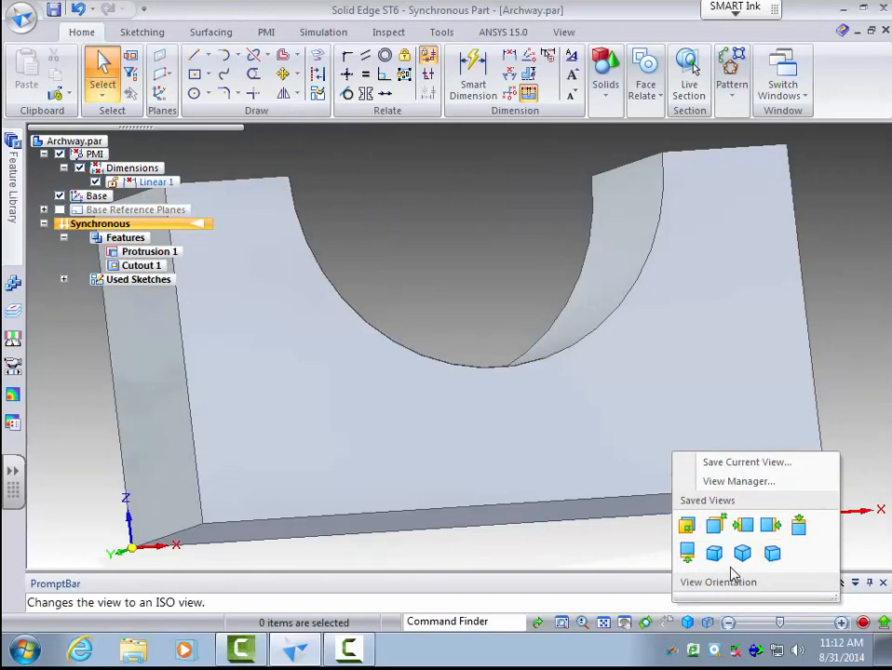
{"action": "left_click", "coordinate": [721, 556]}
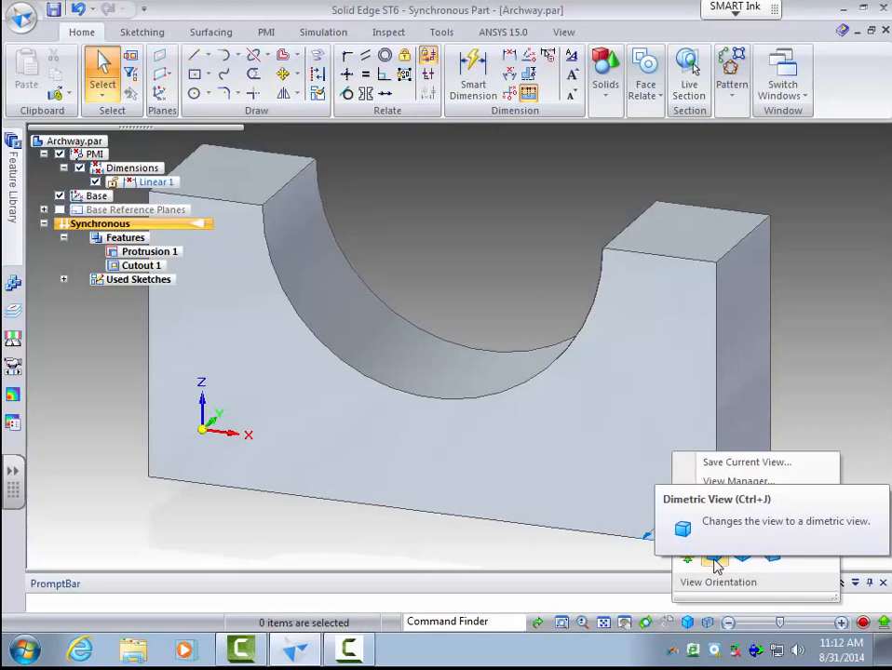
{"action": "left_click", "coordinate": [715, 558]}
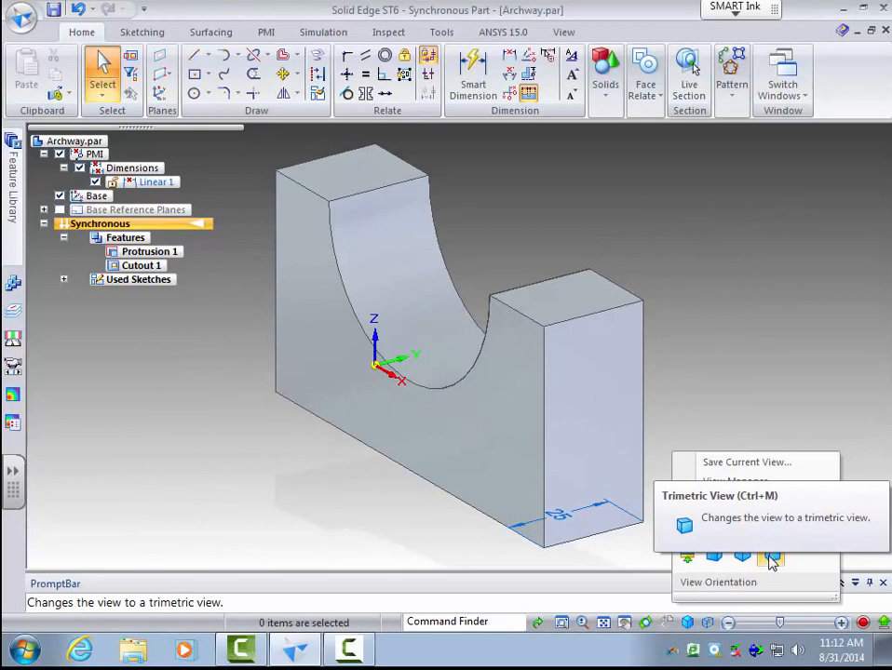
{"action": "left_click", "coordinate": [719, 558]}
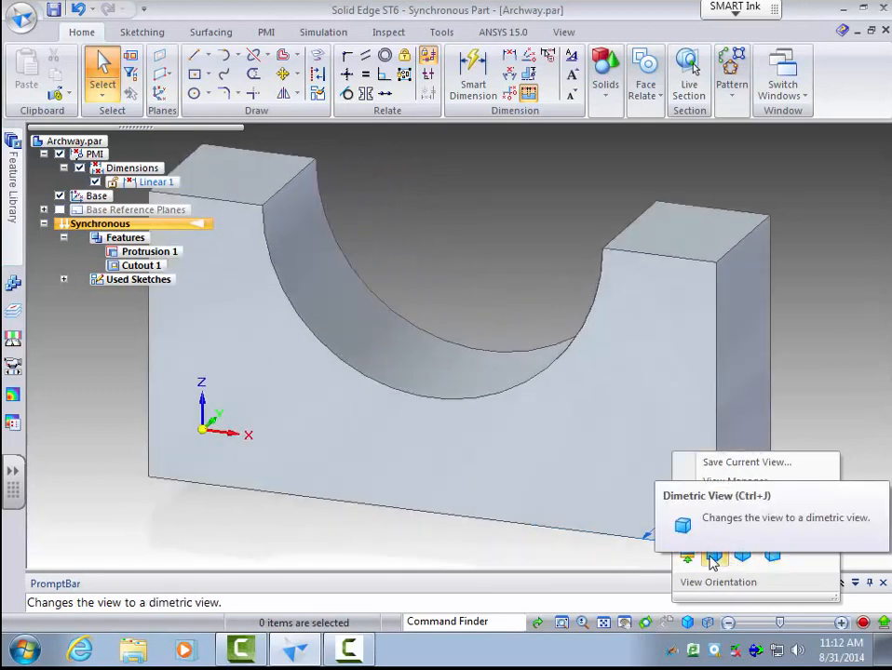